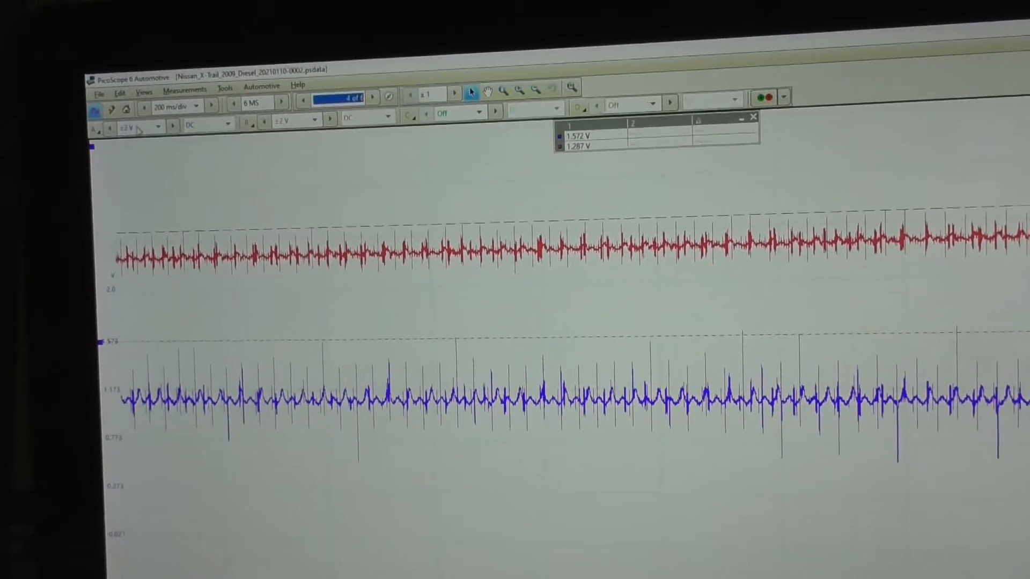
mouse_move(128, 146)
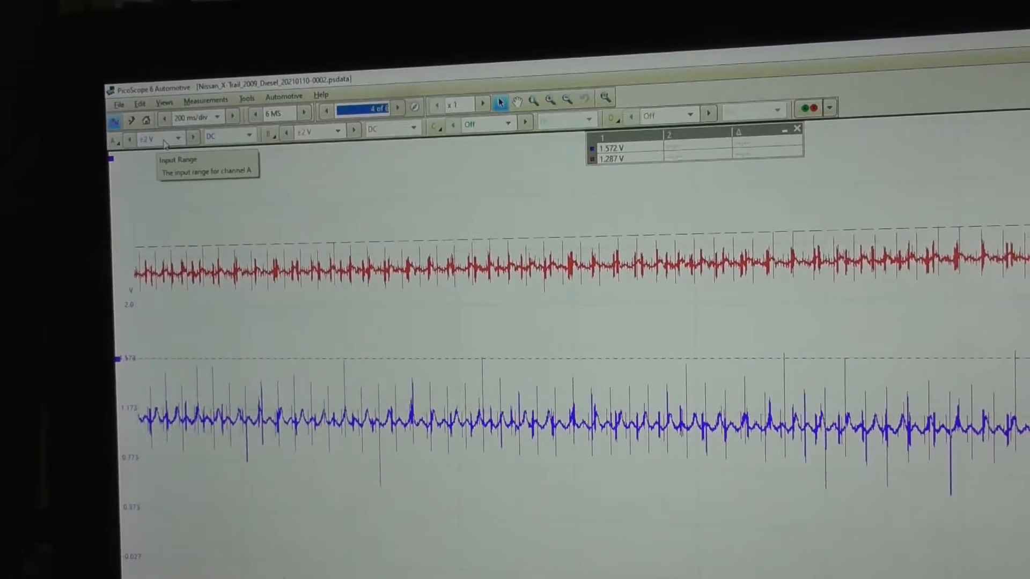
- Set channel B's input range to ±10 V and pick ±200 mV for channel C
left_click(176, 138)
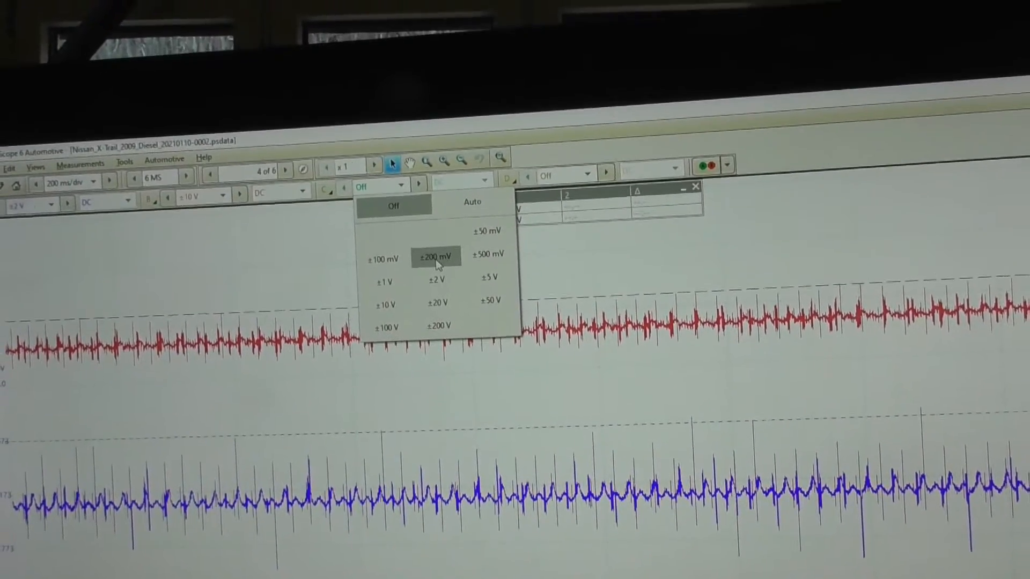
left_click(435, 257)
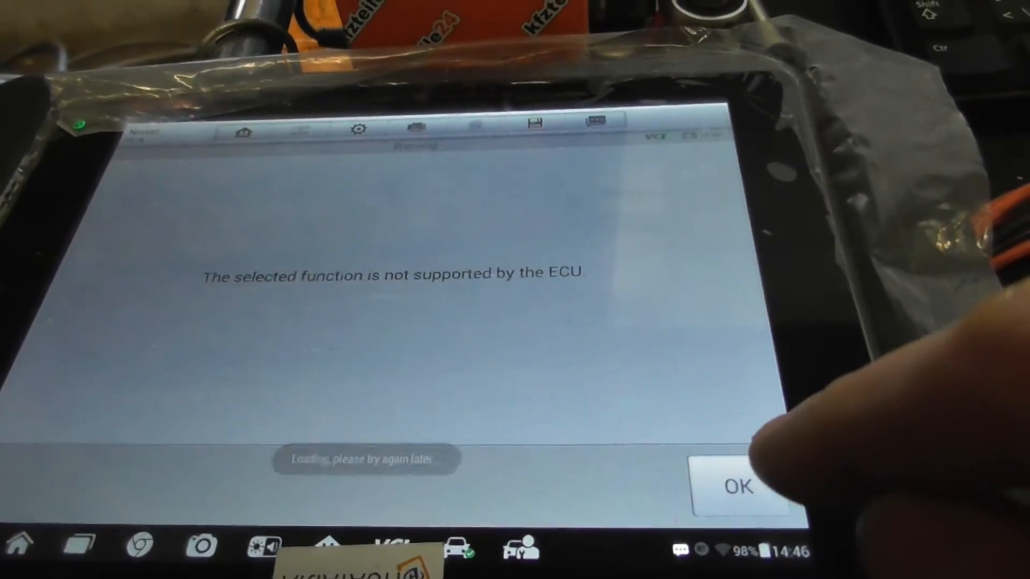
- Dismiss the unsupported-function message to return to the ECU function menu
left_click(736, 487)
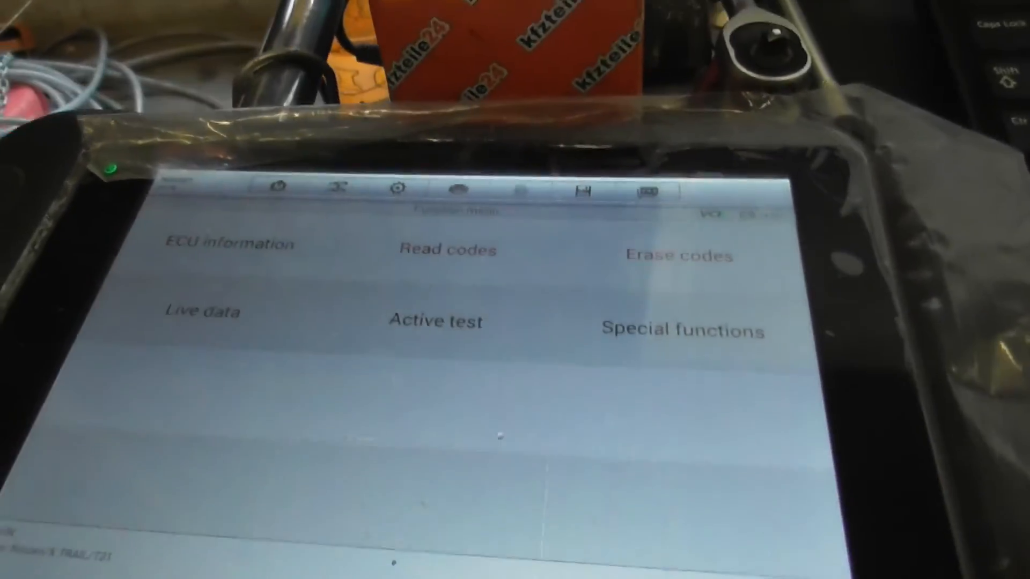